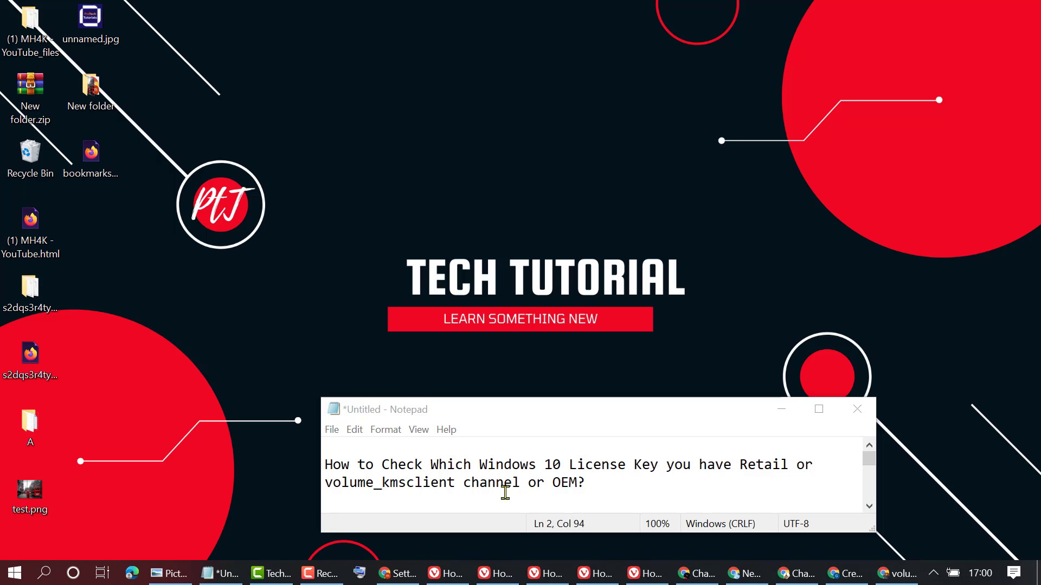
mouse_move(14, 572)
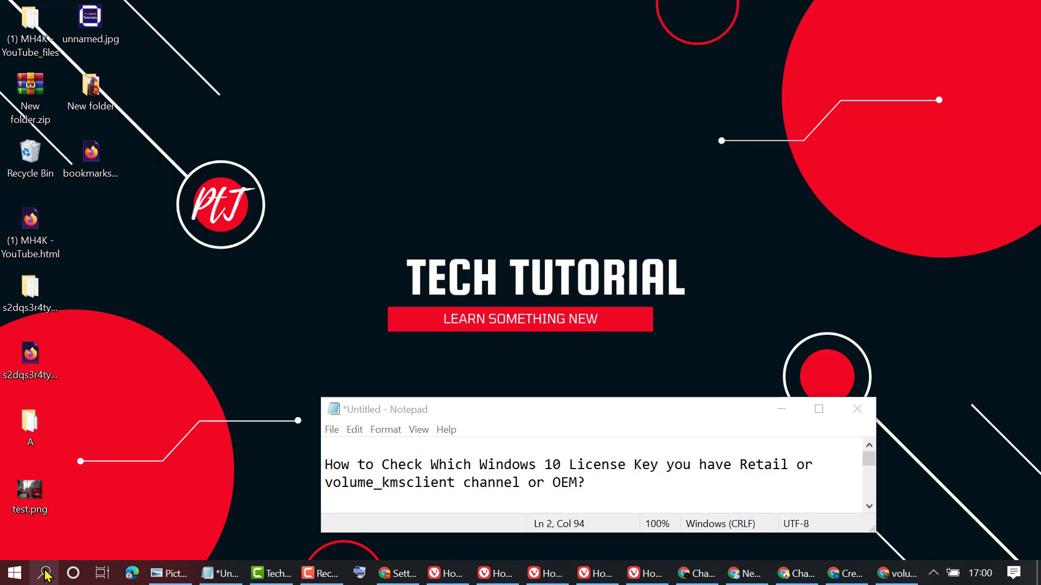
Search 'cmd' in Start and launch Command Prompt with Run as administrator.
click(13, 572)
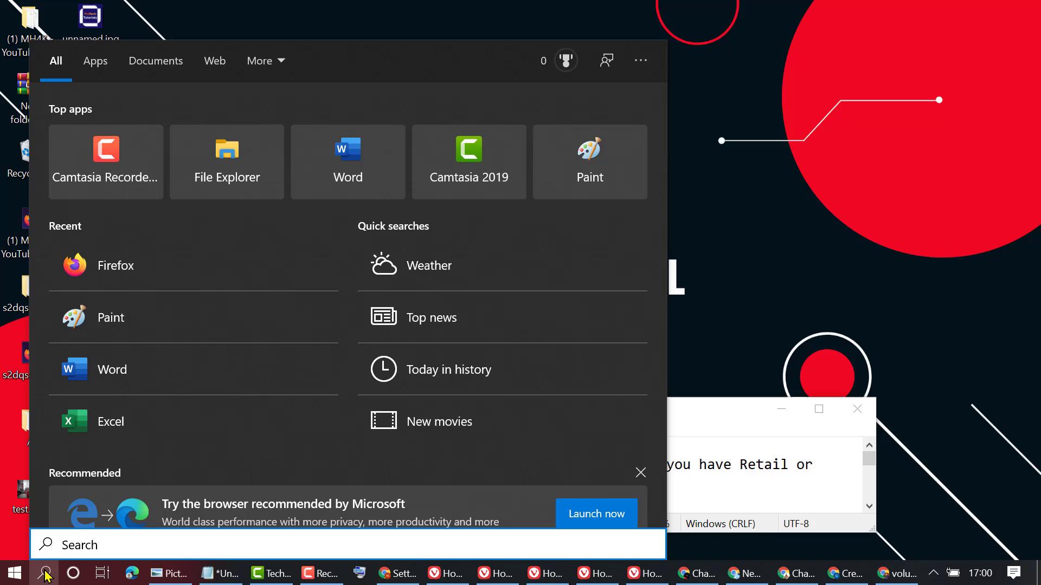
text(s)
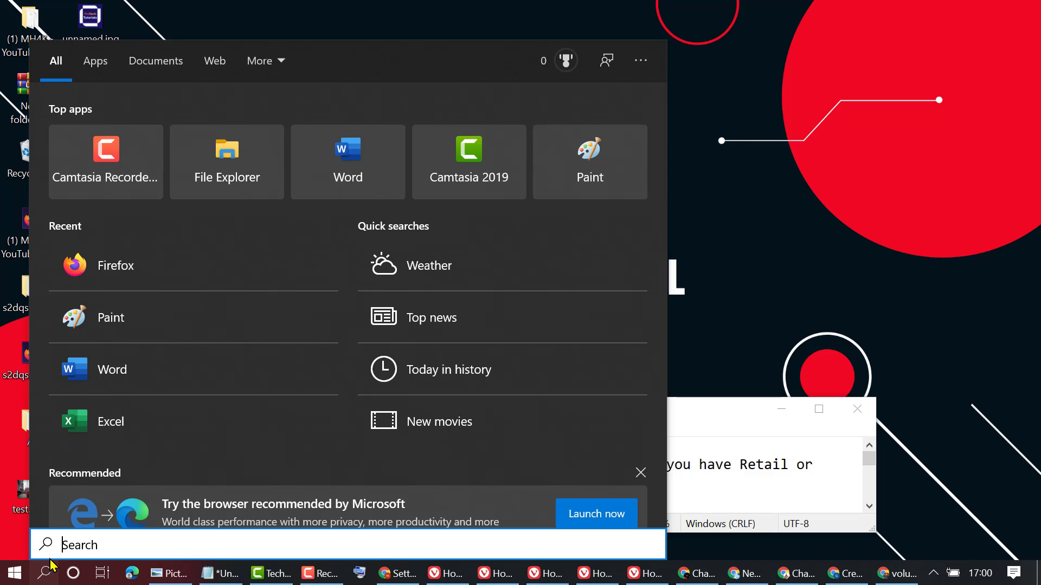
text(cmd)
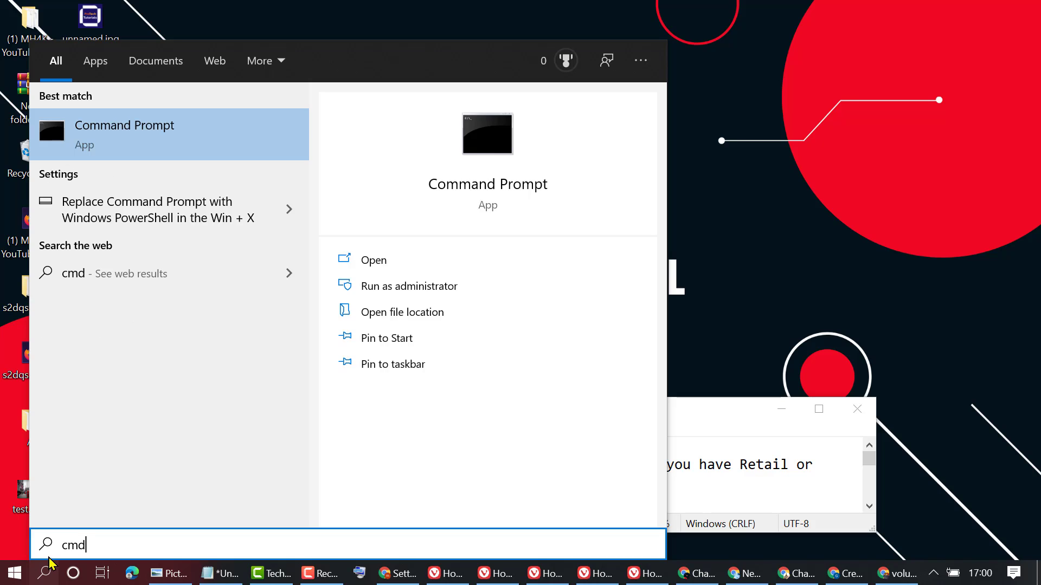
right_click(124, 133)
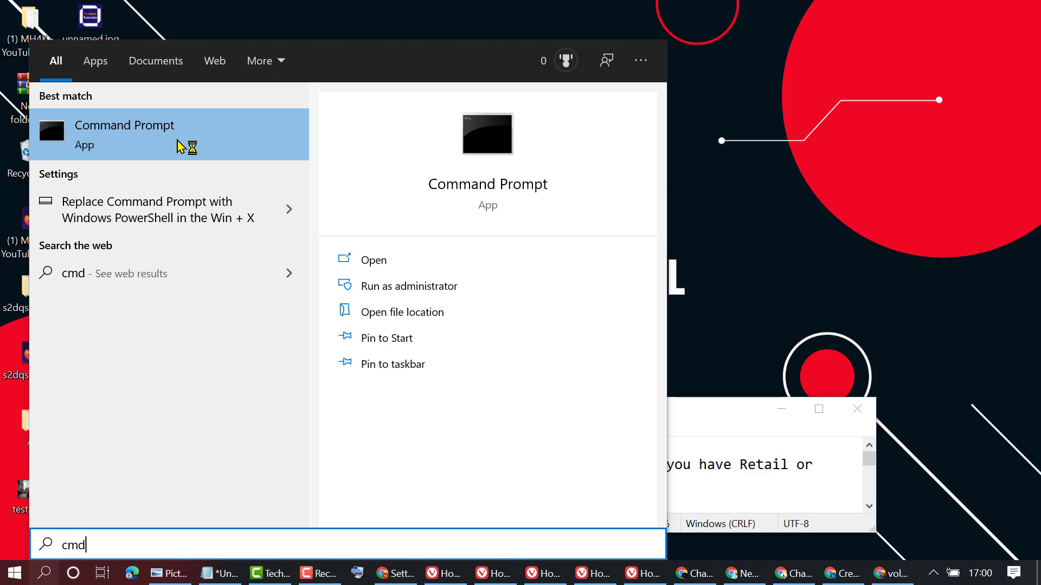
click(409, 285)
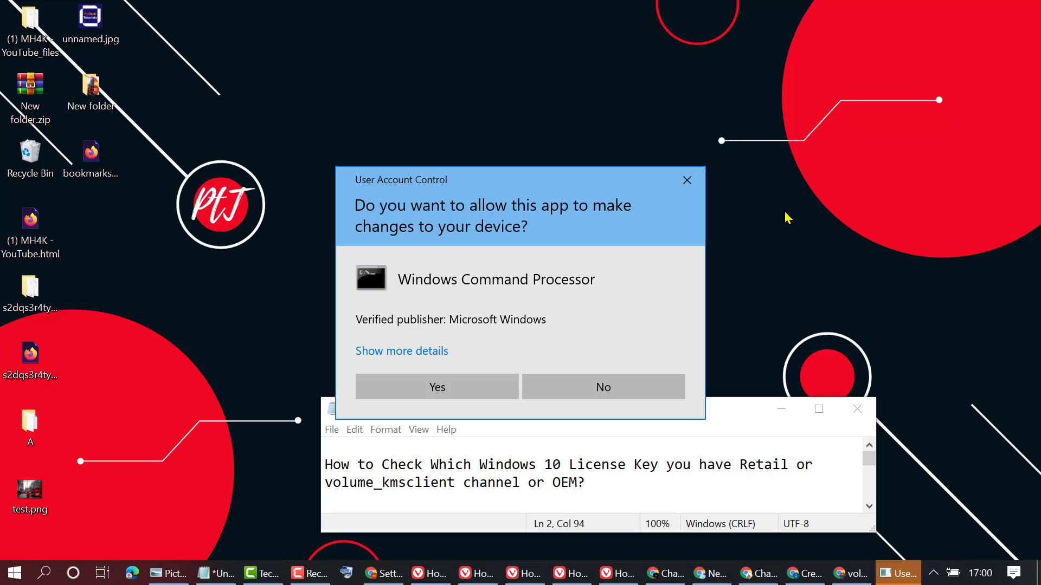
Allow the UAC prompt and enter 'slmgr -dli' at the administrator prompt.
click(436, 387)
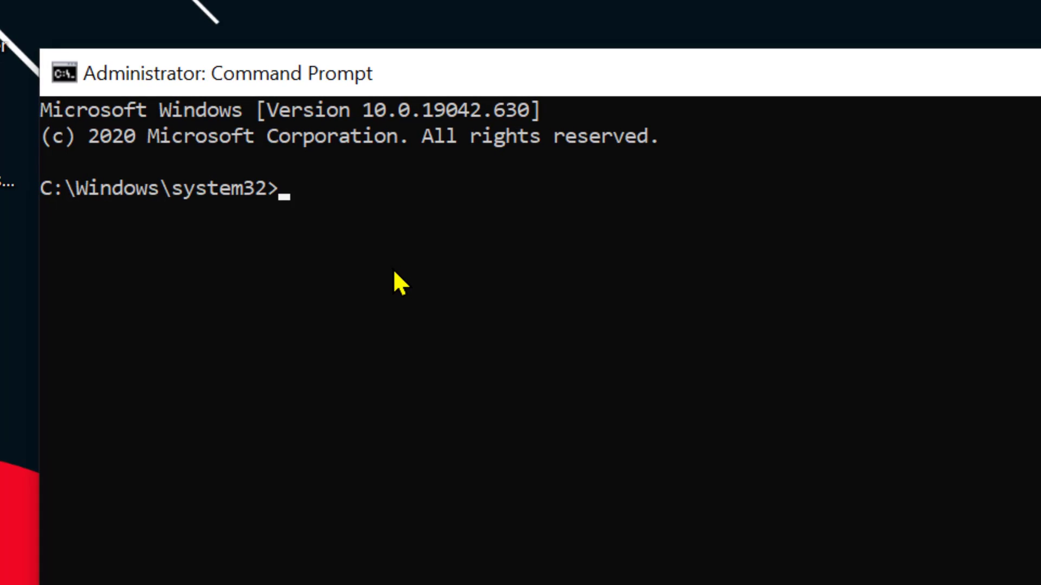
text(slm)
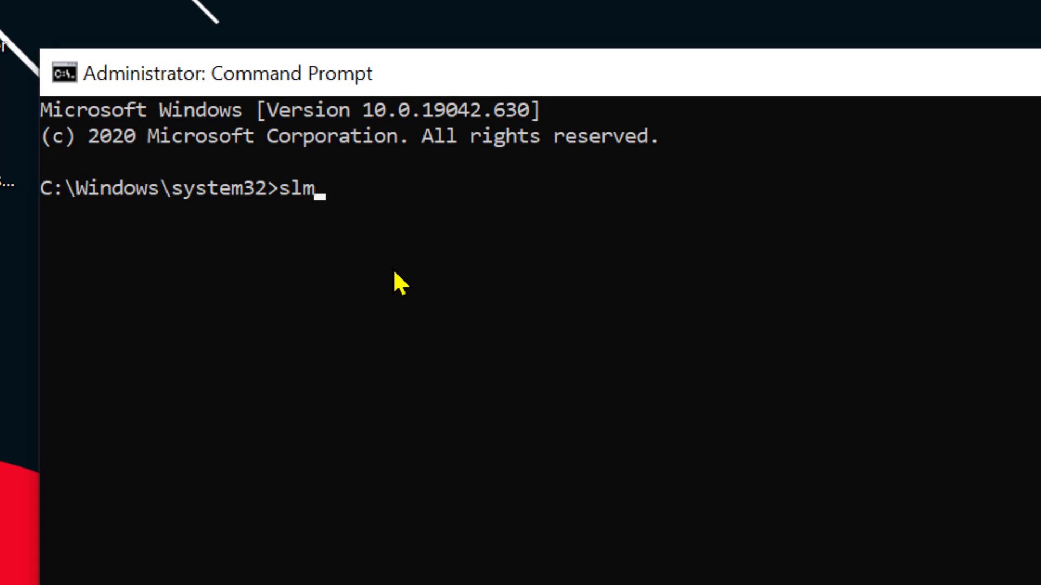
text(g)
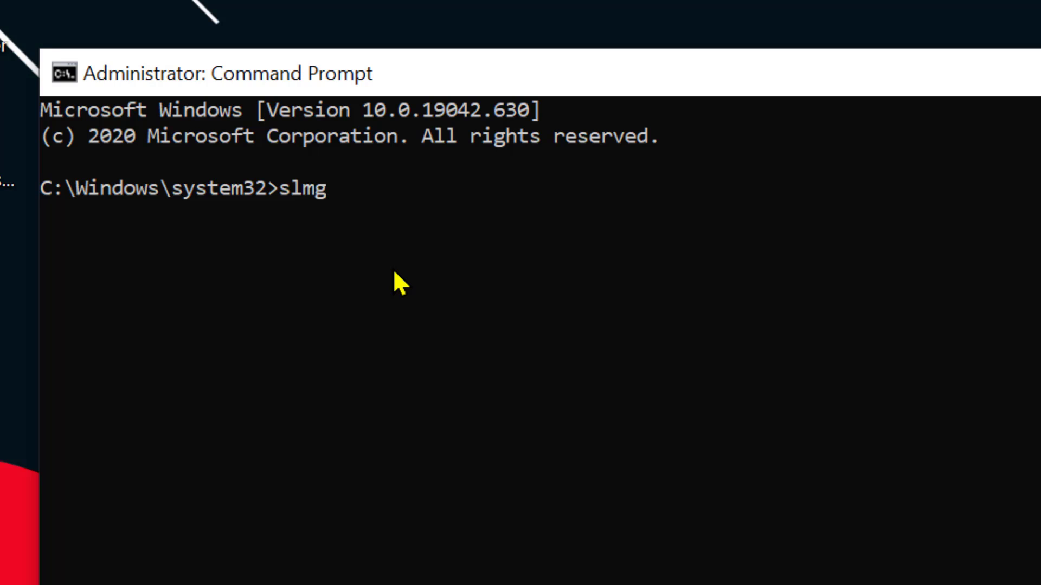
text(r -)
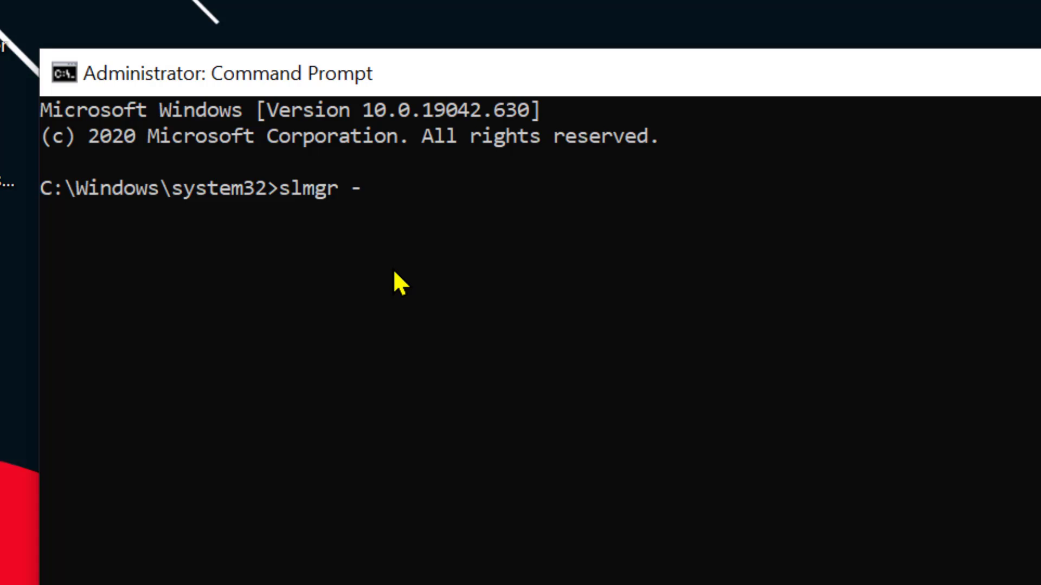
text(dli)
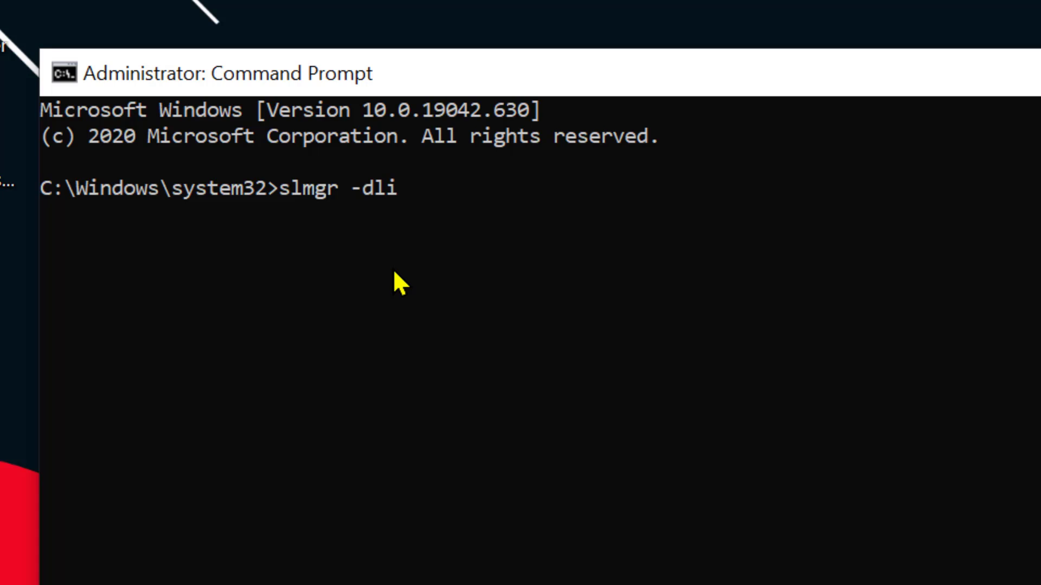
mouse_move(279, 209)
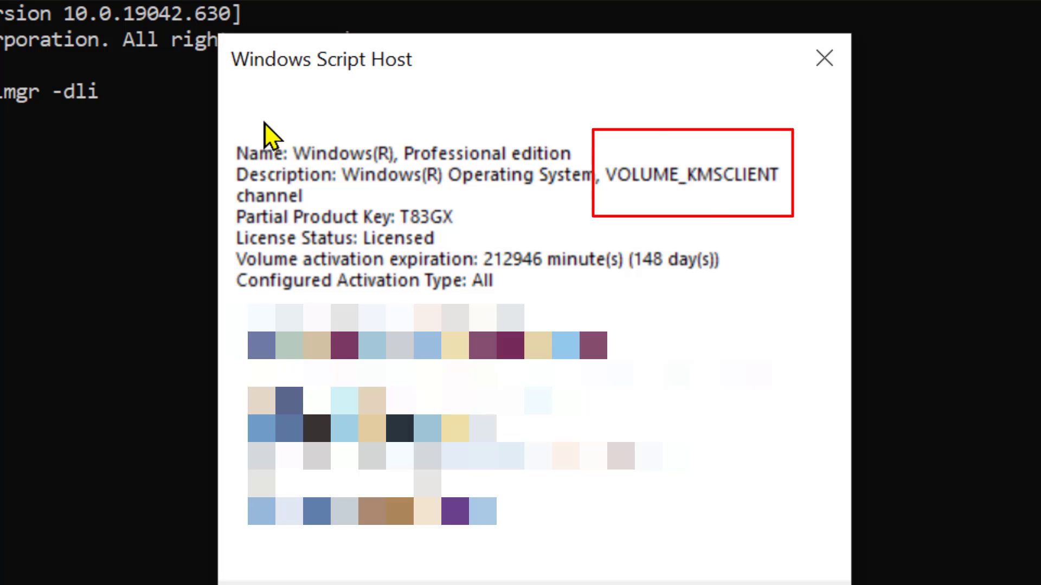
mouse_move(321, 258)
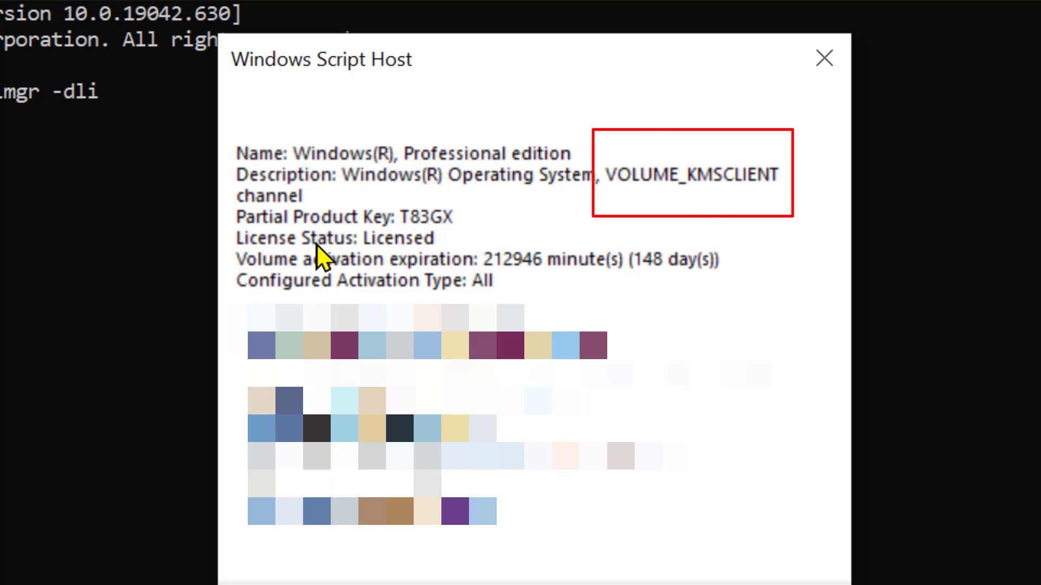
mouse_move(551, 194)
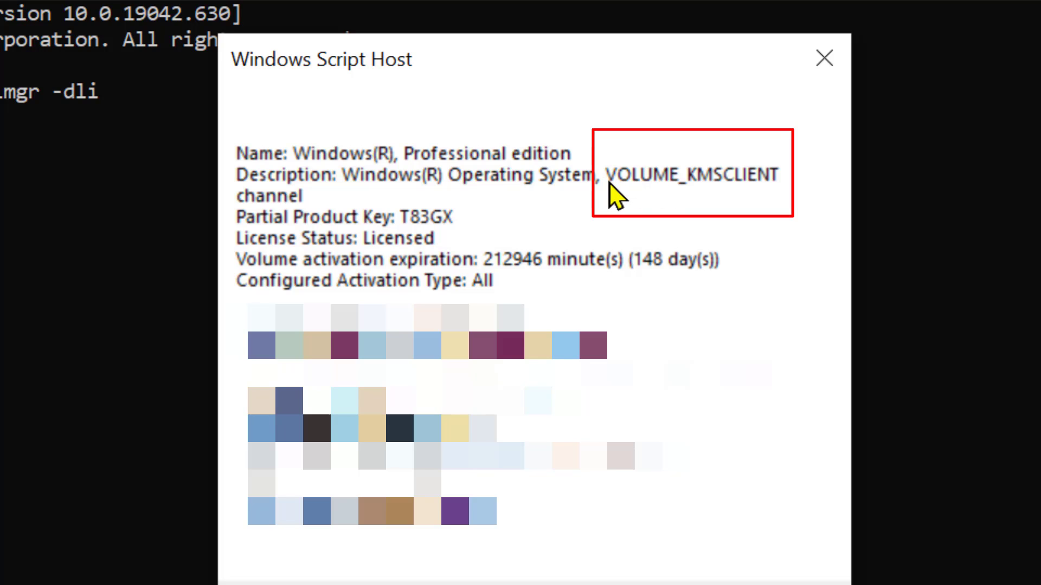
mouse_move(628, 196)
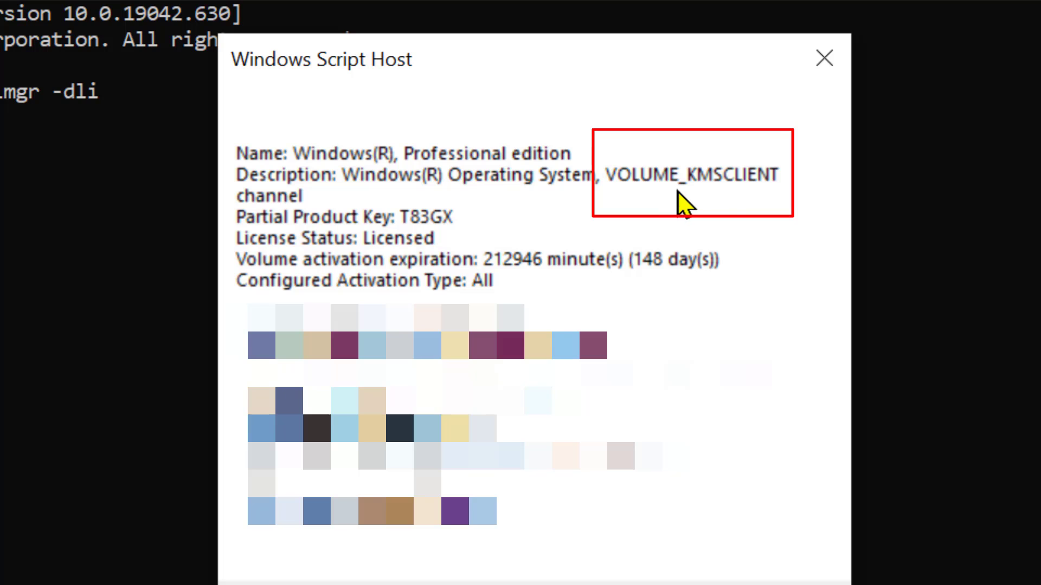
mouse_move(285, 219)
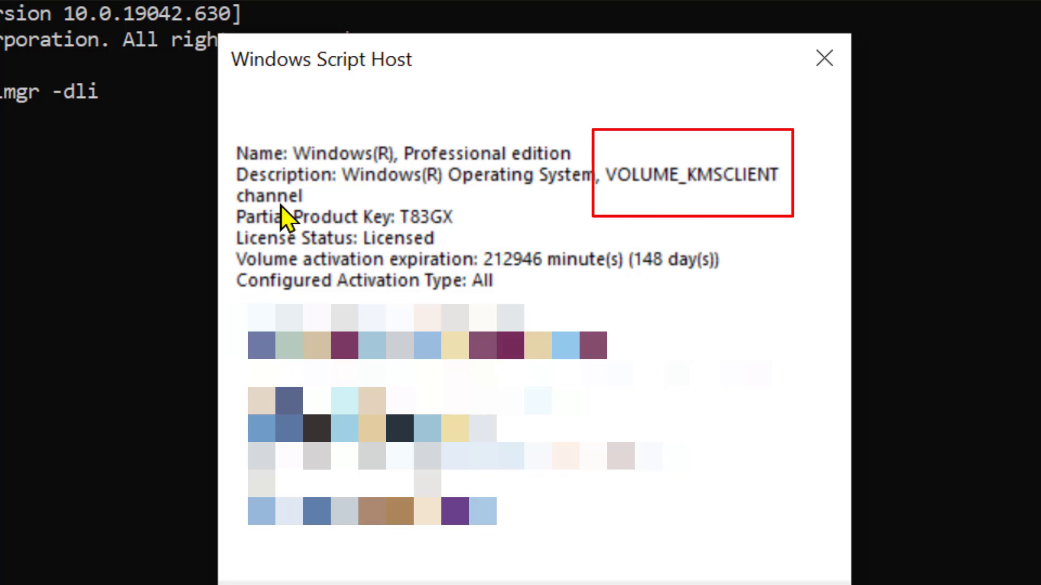
mouse_move(679, 191)
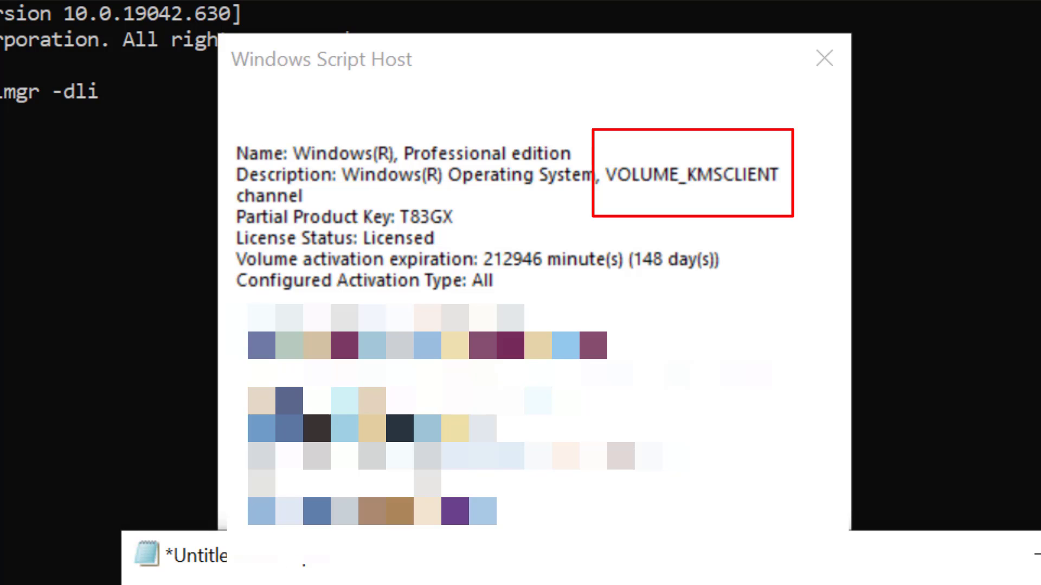
mouse_move(524, 259)
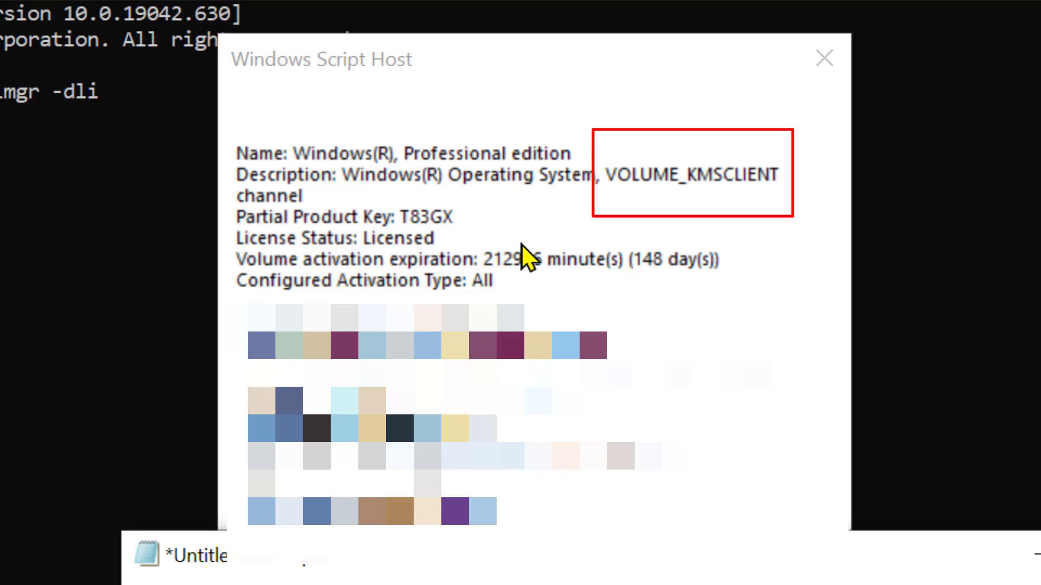
mouse_move(647, 185)
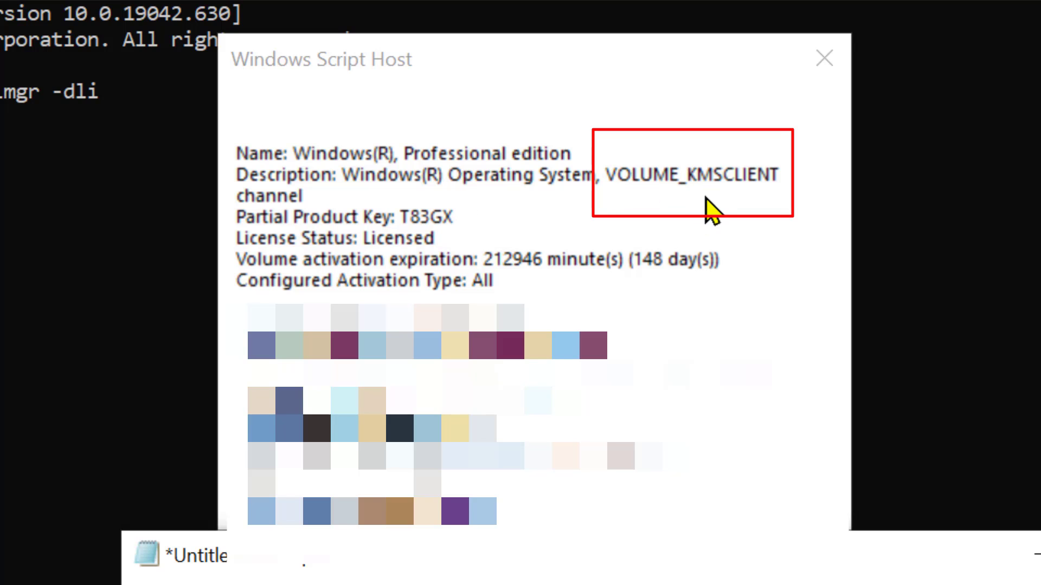
mouse_move(409, 232)
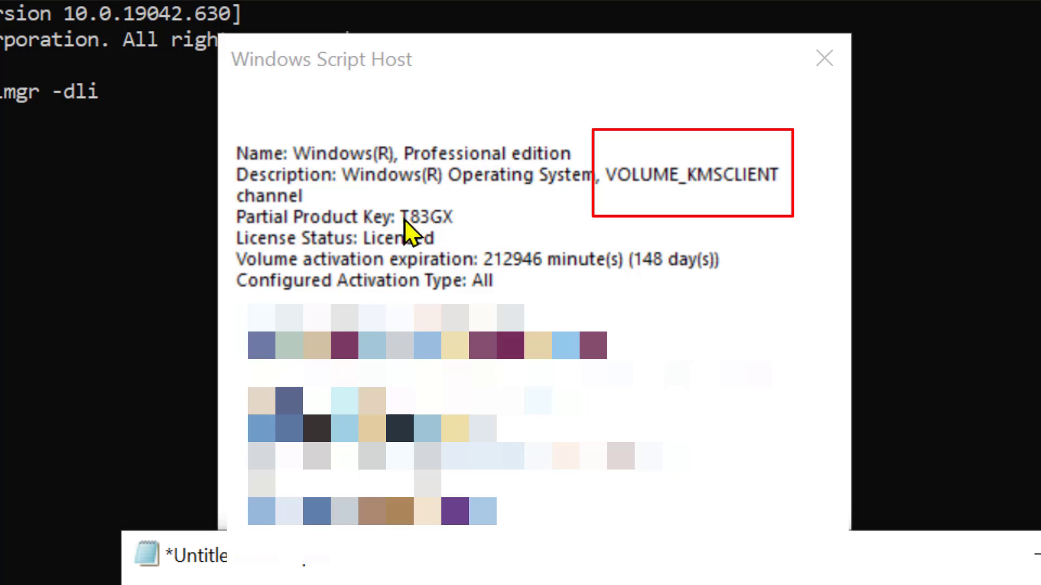
mouse_move(326, 259)
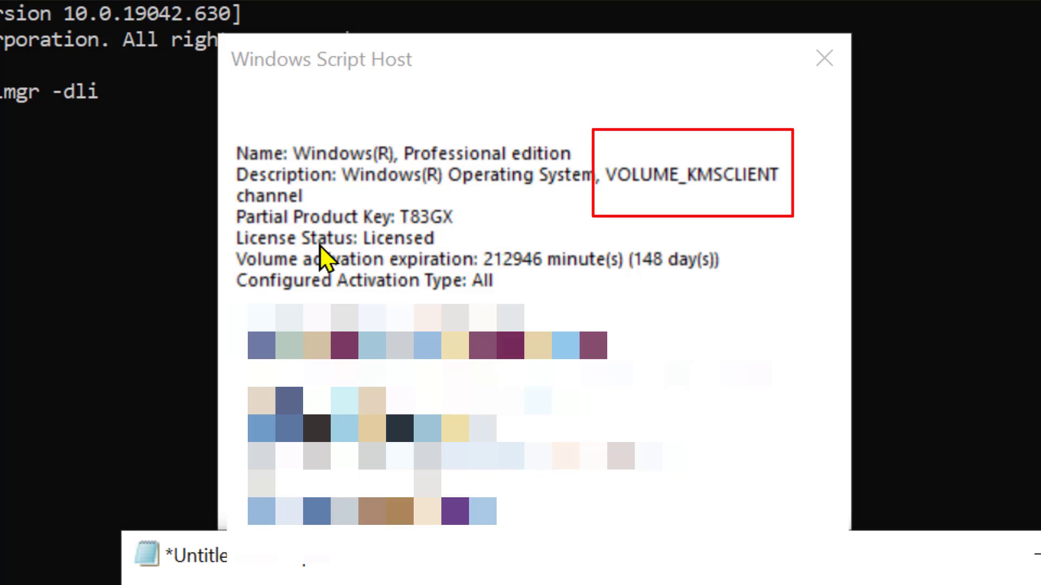
mouse_move(551, 287)
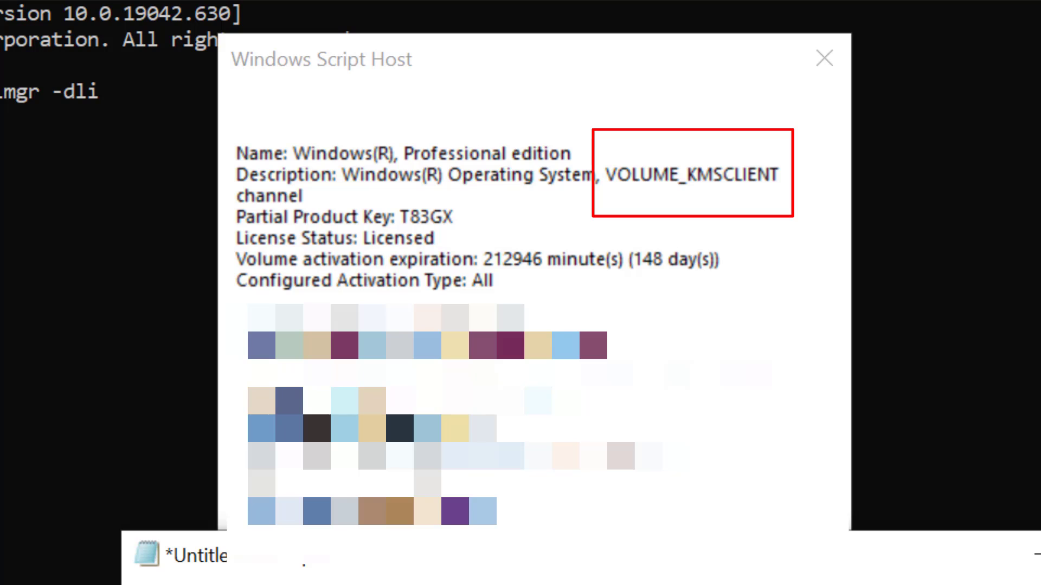
mouse_move(408, 179)
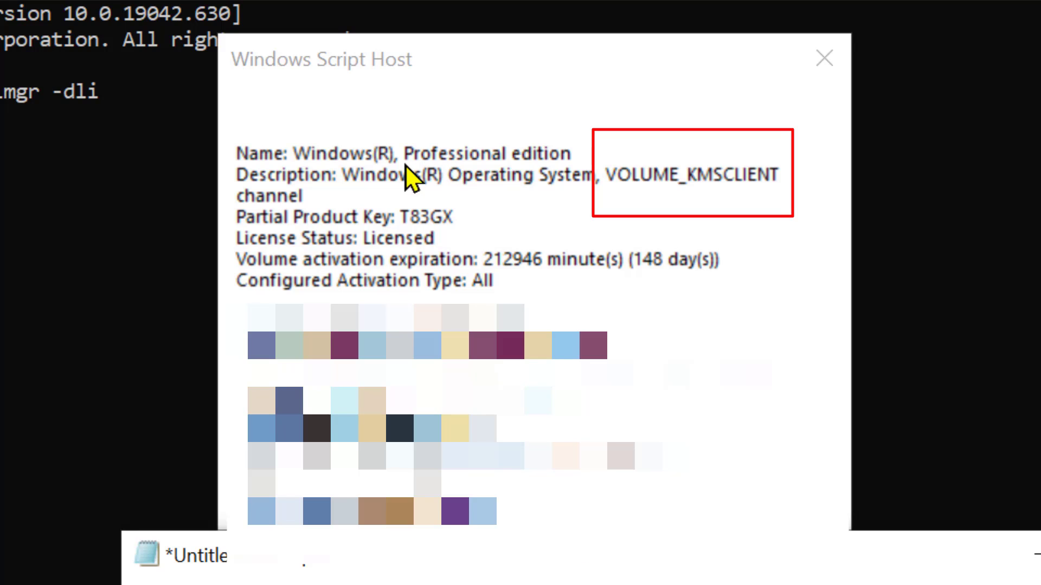